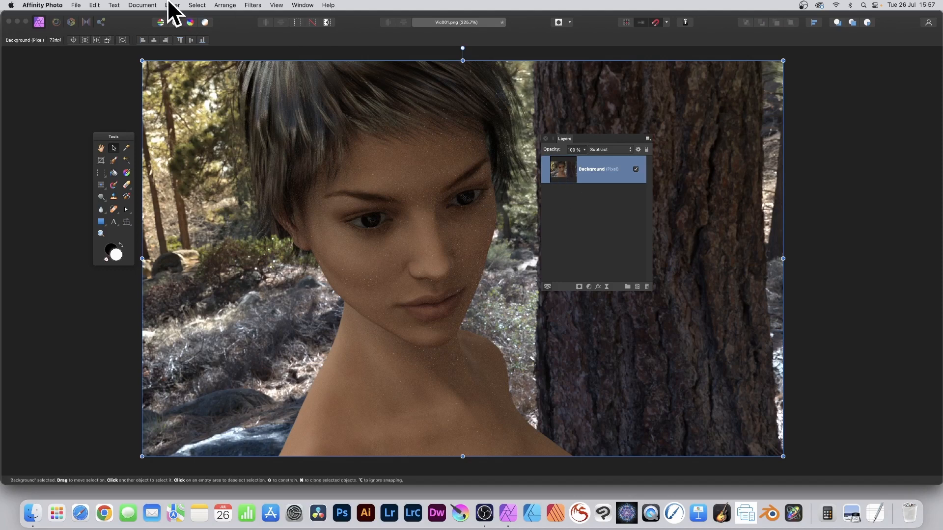
Add a Live Halftone filter layer from Layer > New Live Filter Layer > Colours.
click(173, 4)
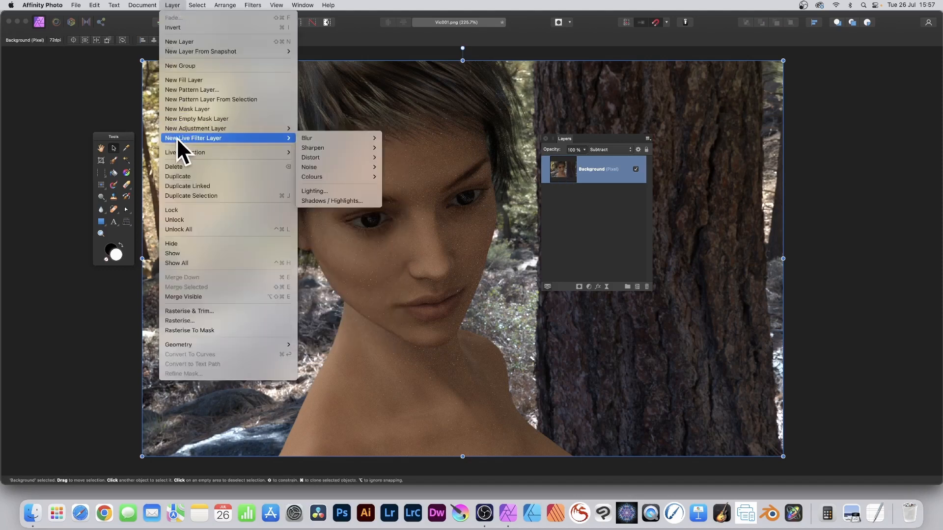
mouse_move(311, 176)
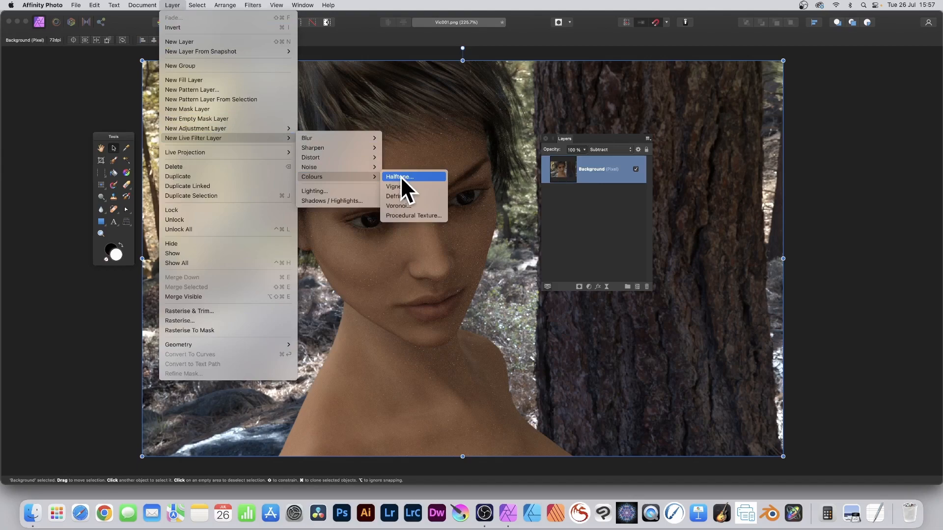
click(398, 176)
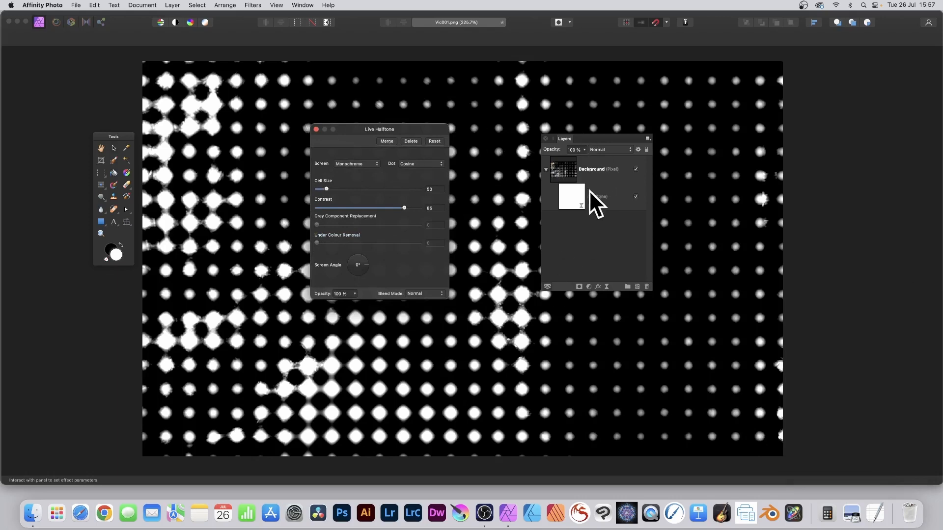
Switch the halftone Screen to Line, with cell size about 18.7 and a 345° angle.
click(355, 164)
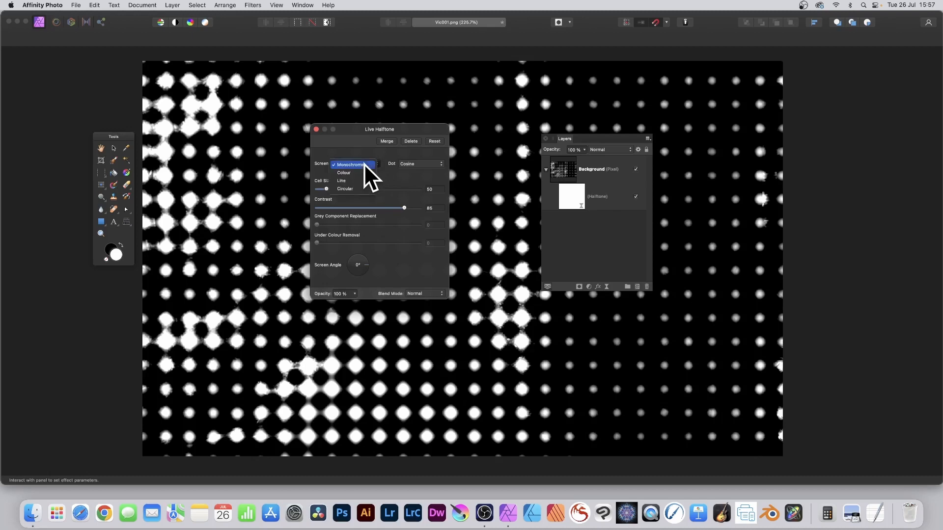
click(342, 180)
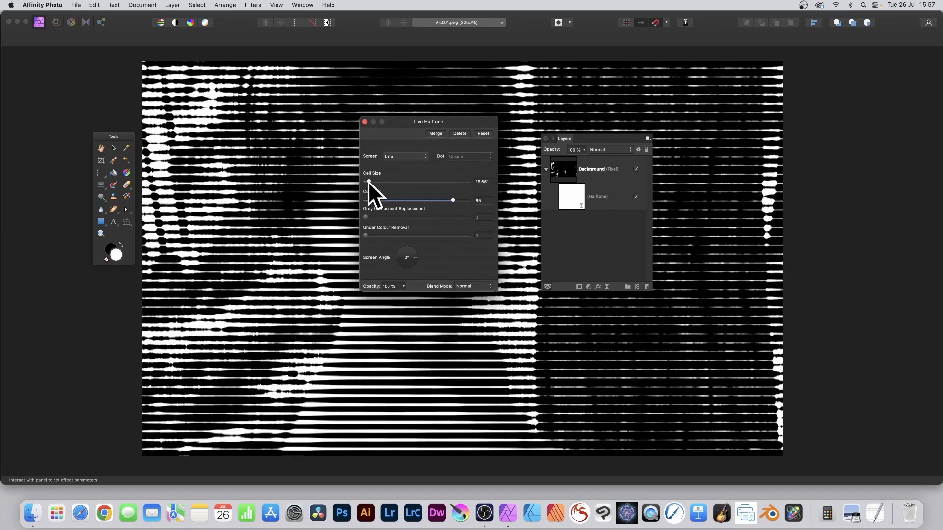
drag(409, 257, 417, 265)
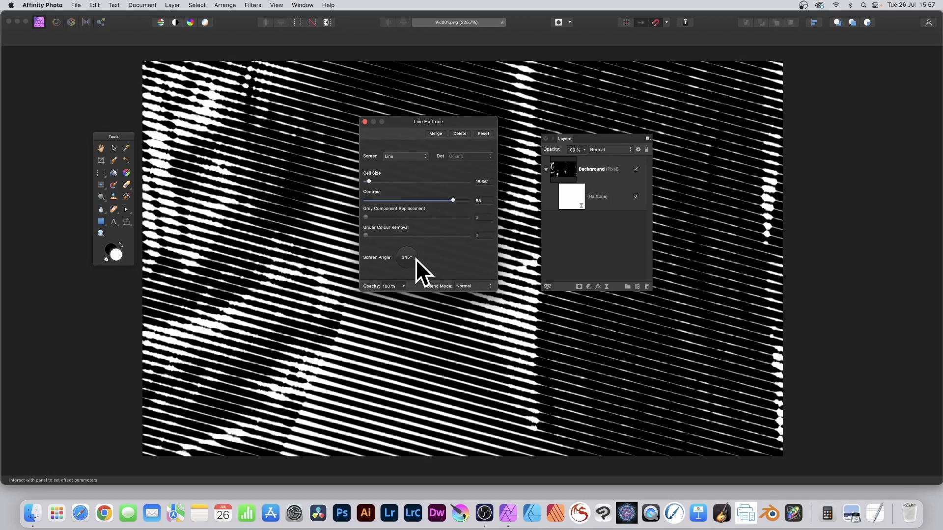
drag(409, 257, 407, 259)
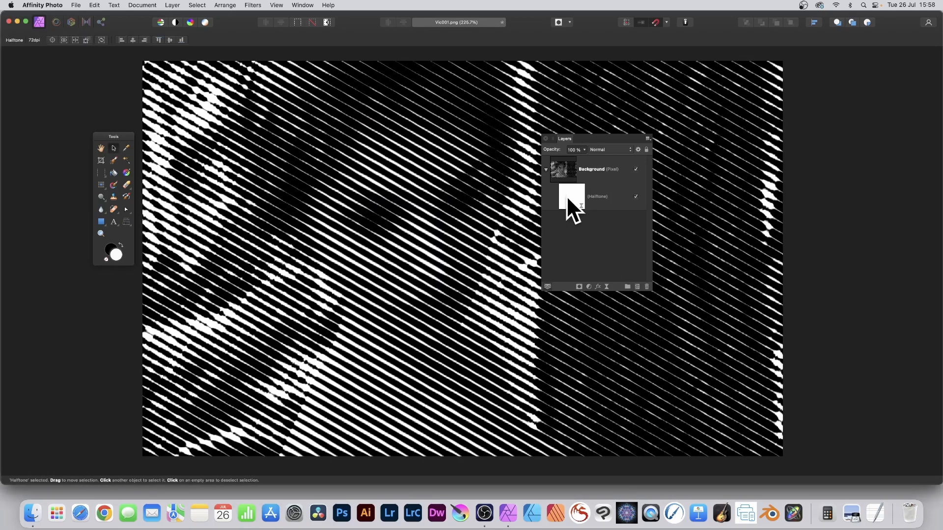
Duplicate the Halftone live filter layer and open the copy's settings.
click(601, 197)
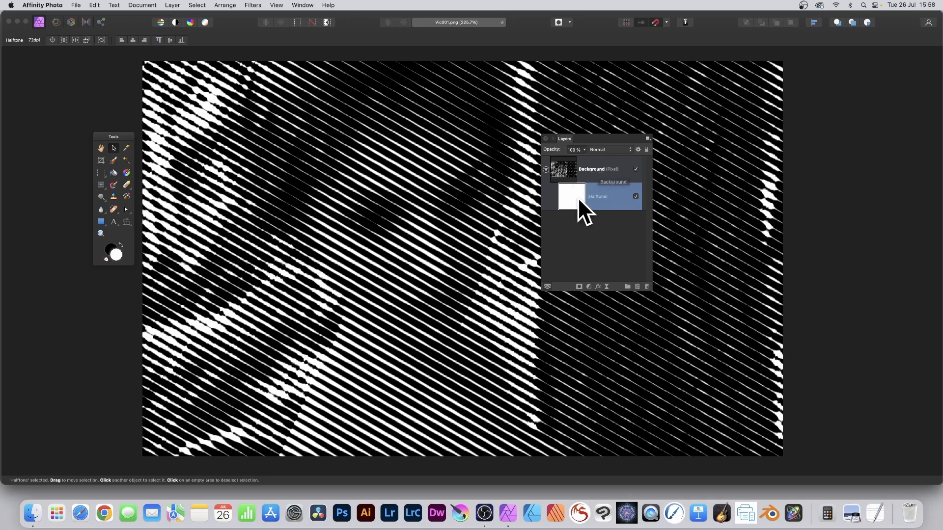
right_click(595, 197)
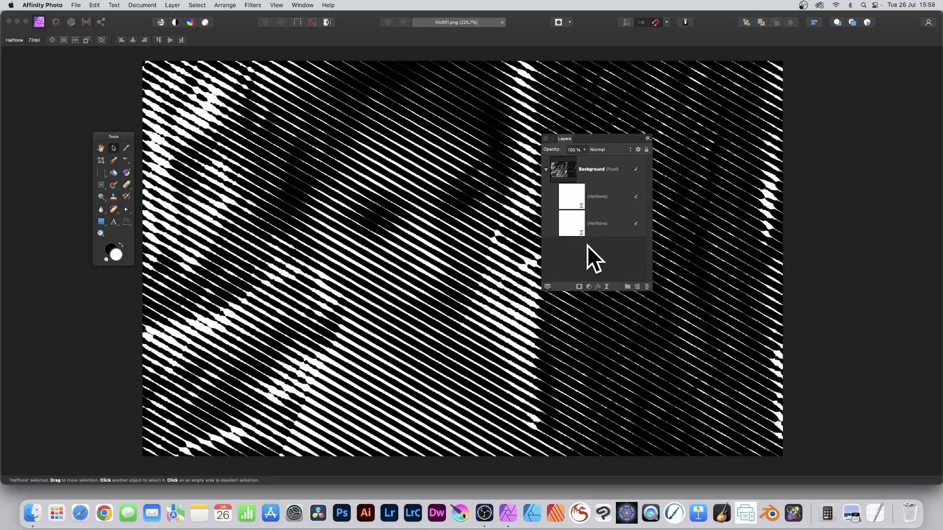
click(597, 197)
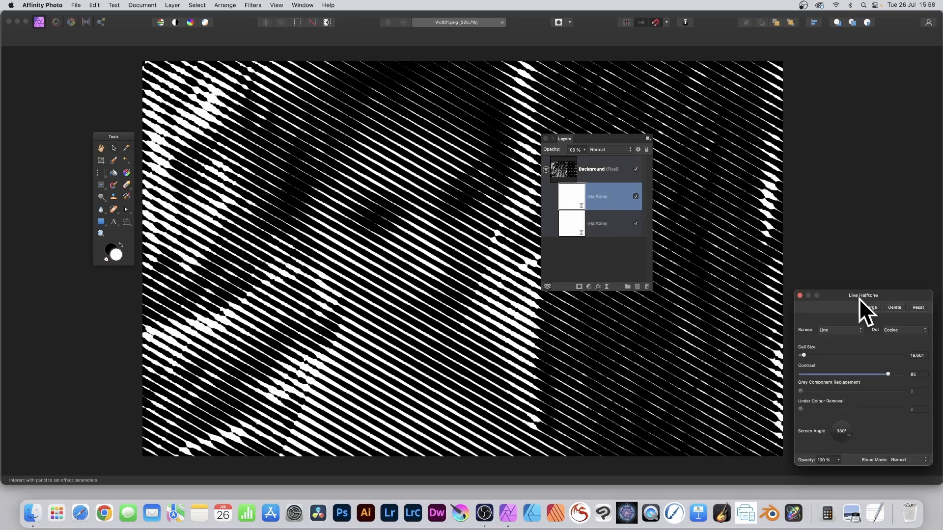
Set the copied halftone's Cell Size to about 16.2 and Screen Angle to 240°.
drag(862, 295, 428, 169)
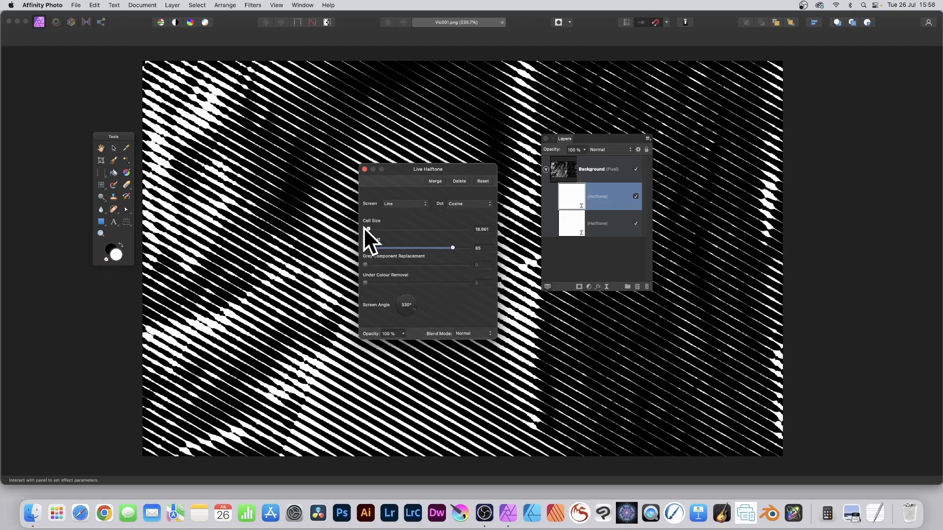
mouse_move(372, 241)
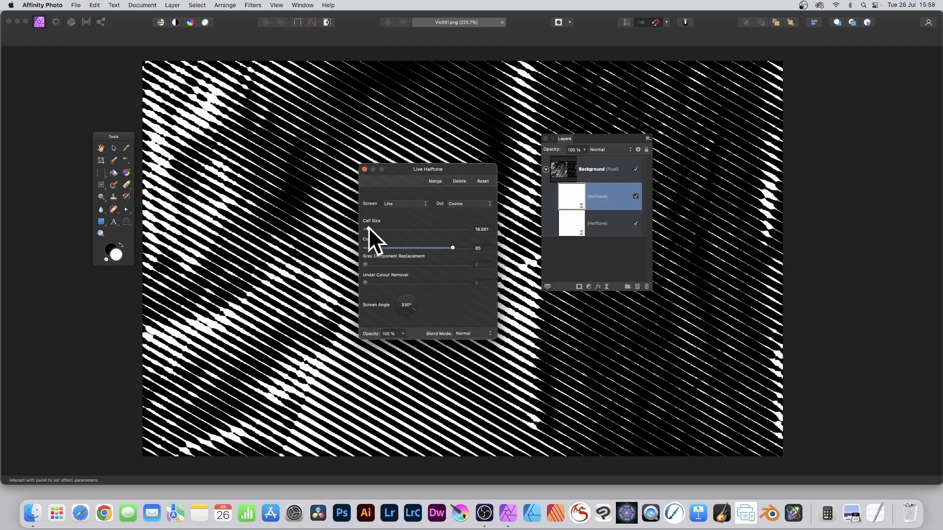
drag(365, 229, 369, 229)
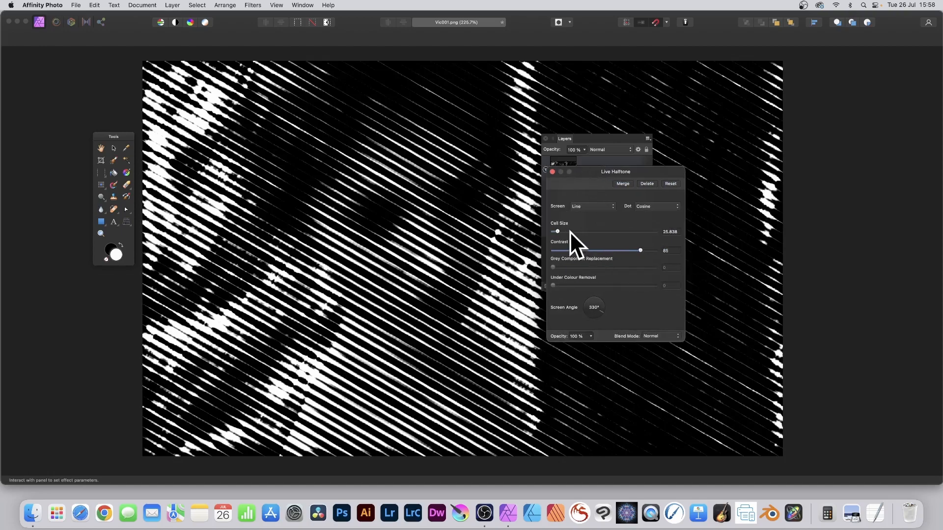
drag(557, 231, 553, 231)
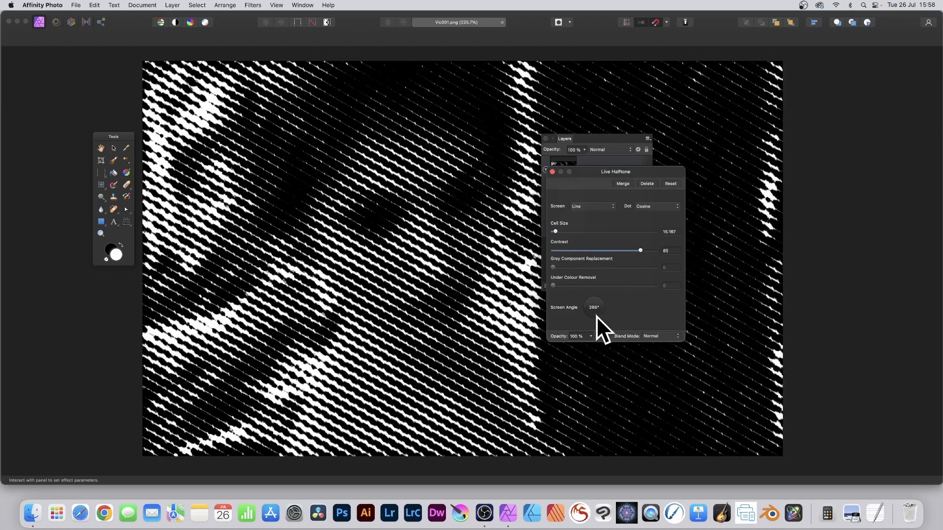
drag(600, 313, 592, 322)
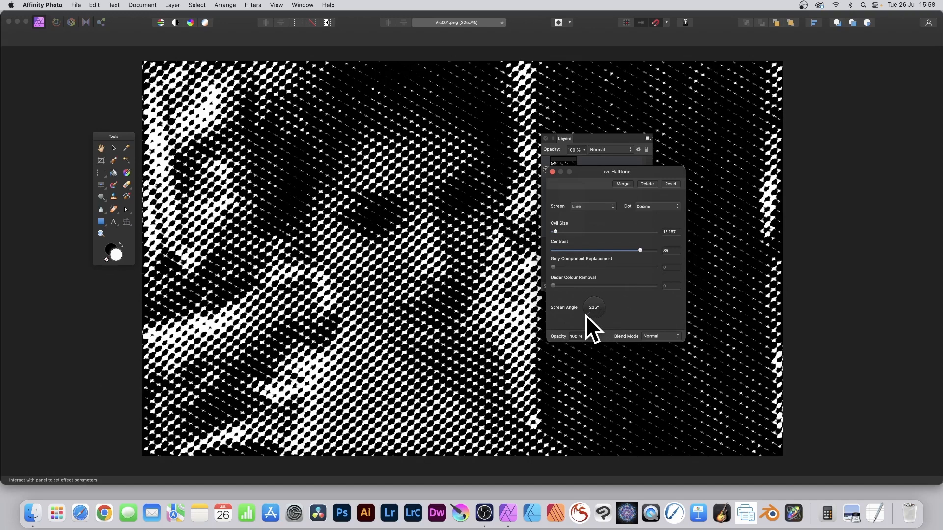
drag(594, 307, 595, 304)
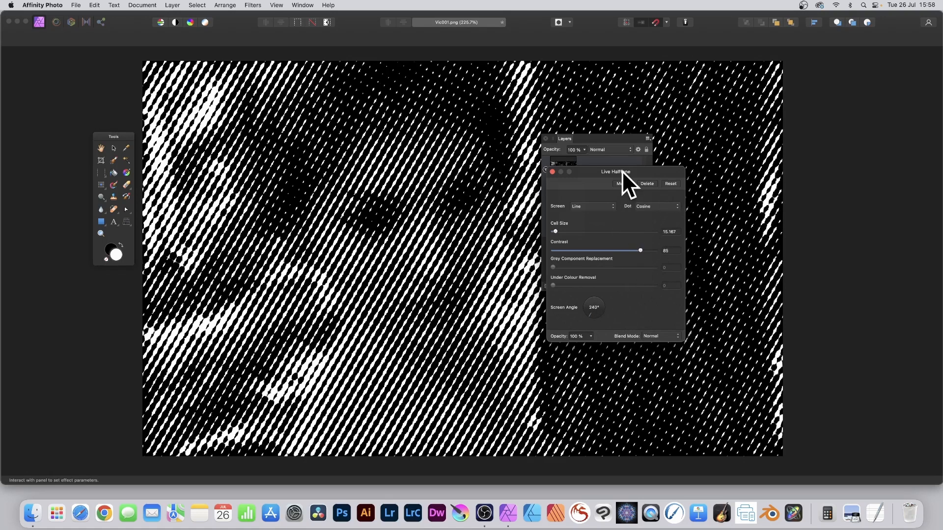
drag(616, 171, 574, 109)
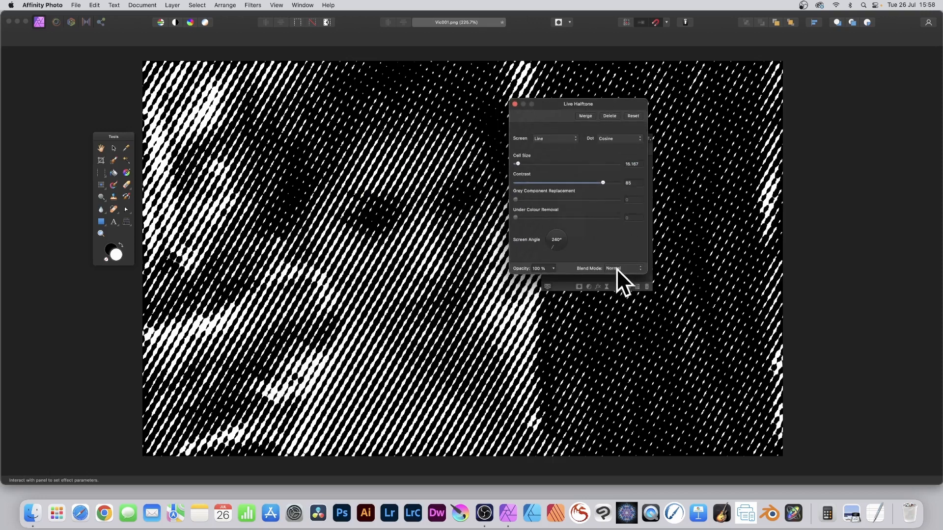
Try Add and Hard Mix, then settle the top halftone's blend mode on Subtract.
click(626, 268)
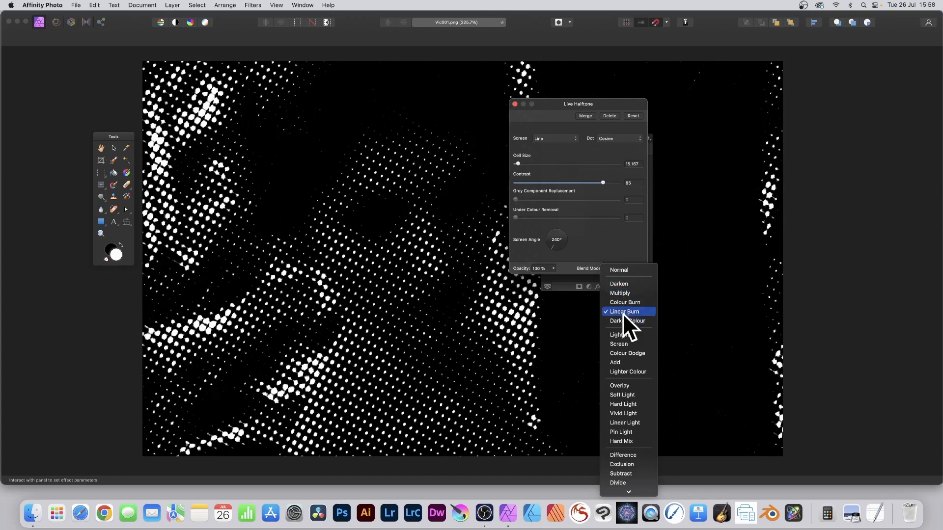
click(614, 363)
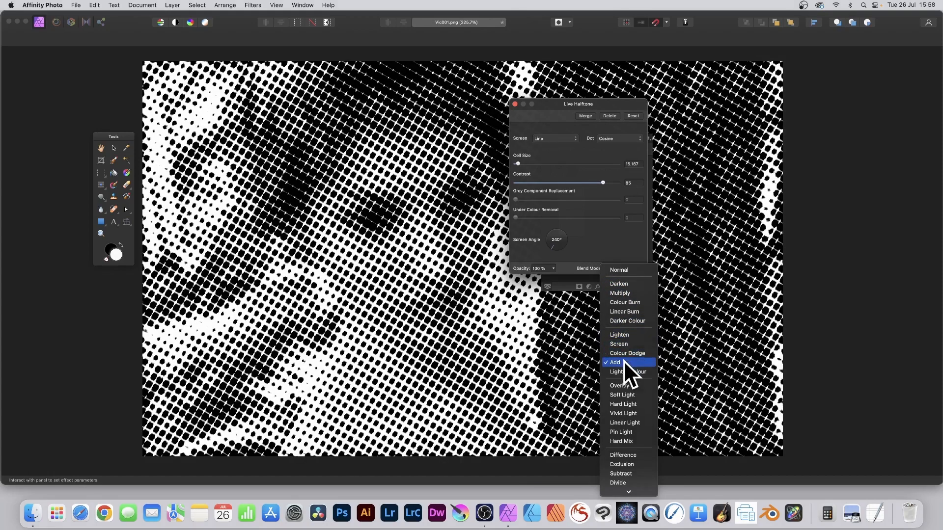
click(622, 356)
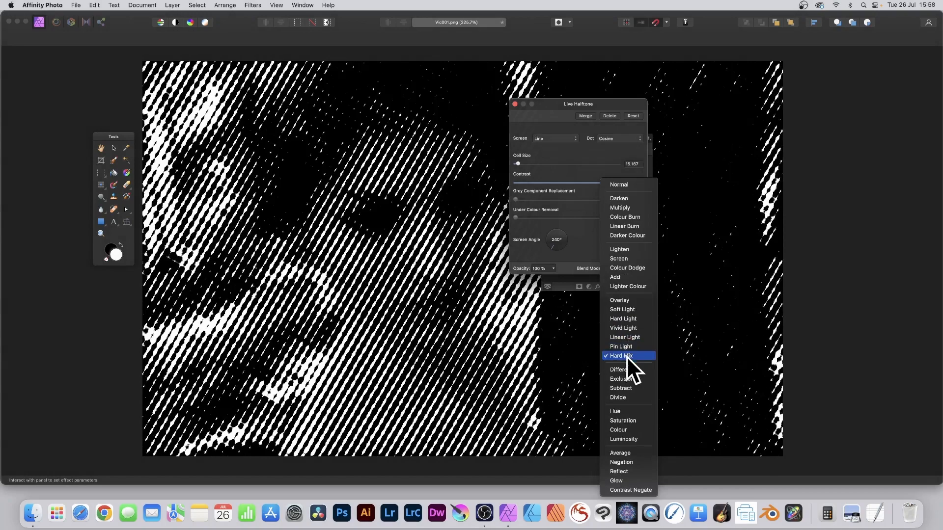
click(622, 379)
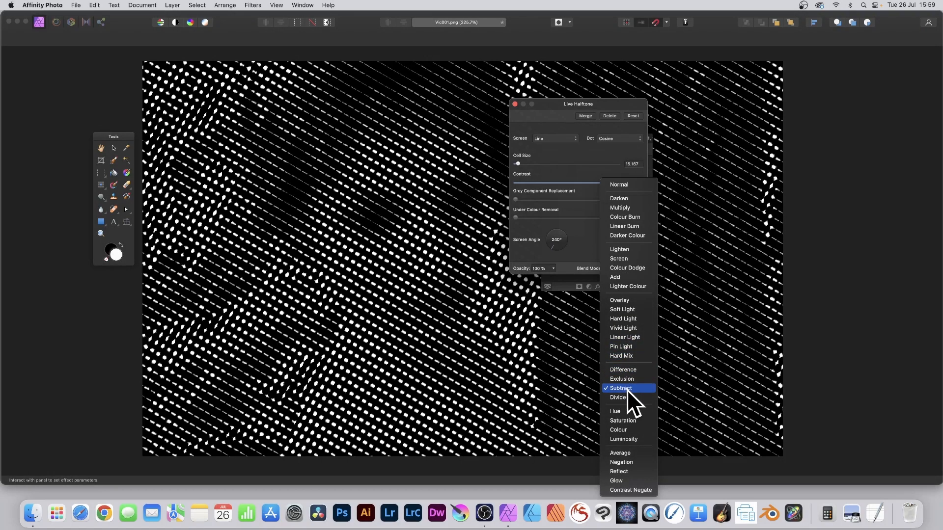
click(621, 388)
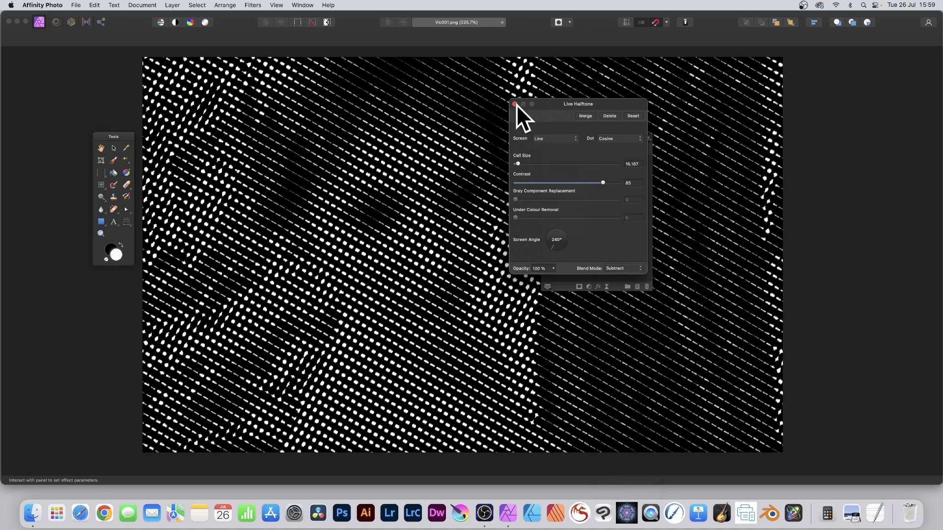
click(514, 104)
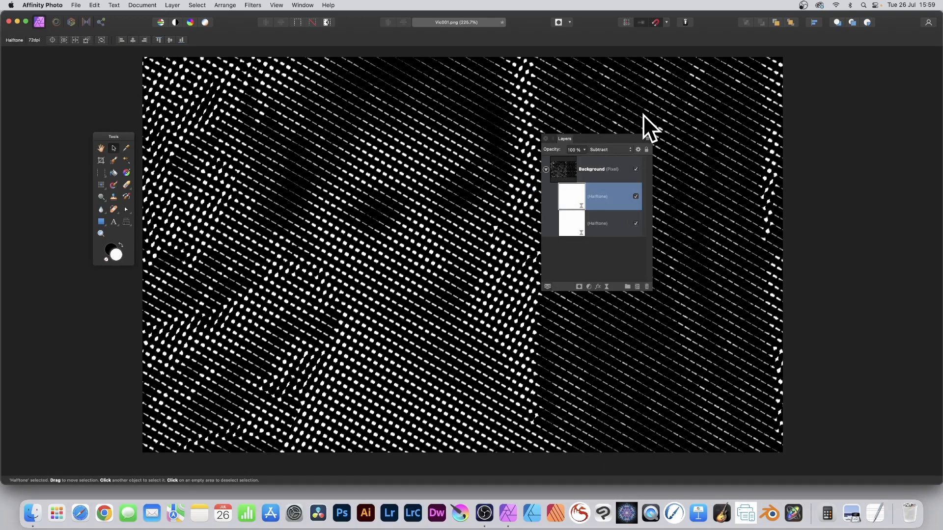
mouse_move(632, 295)
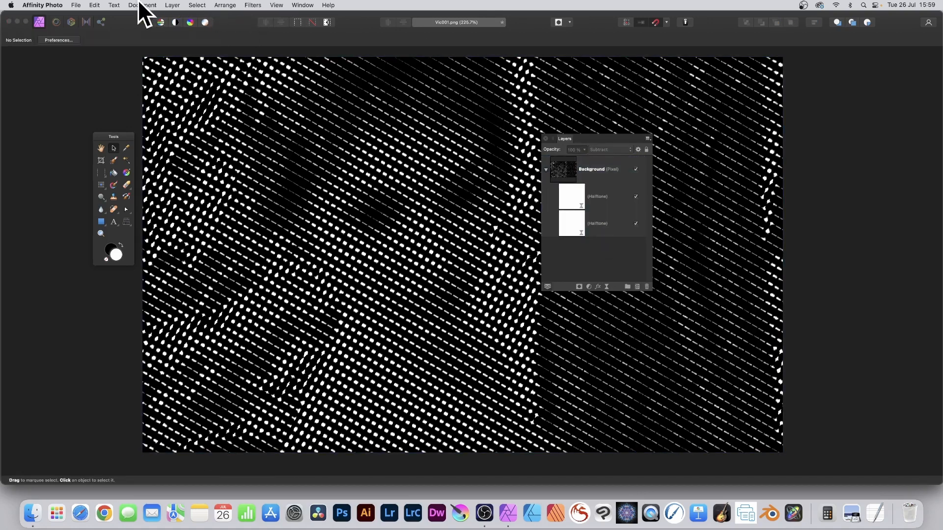
mouse_move(173, 11)
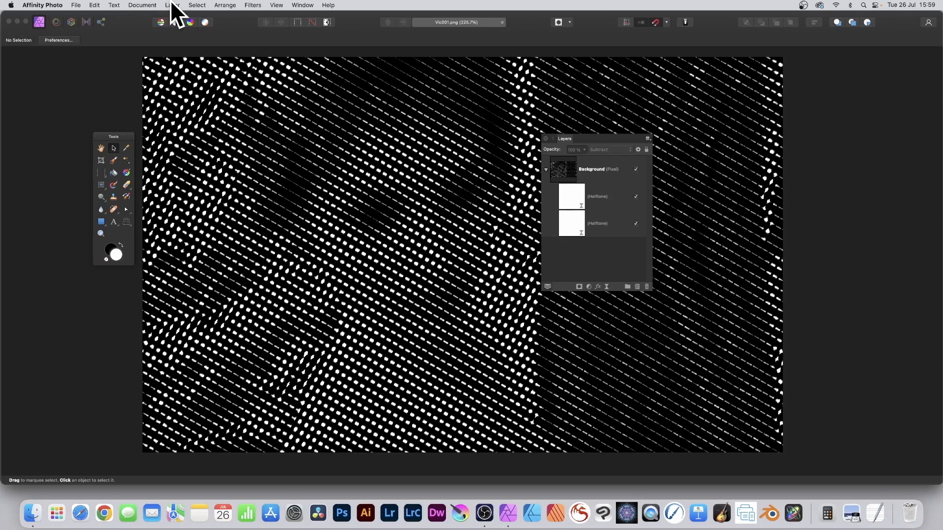
Browse the Layer > New Live Filter Layer > Blur options with layers deselected.
click(172, 5)
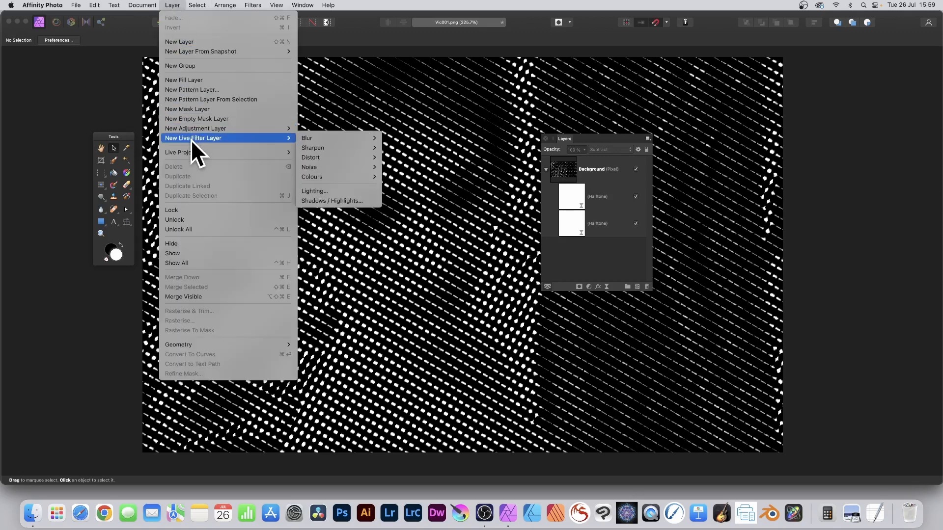
mouse_move(325, 138)
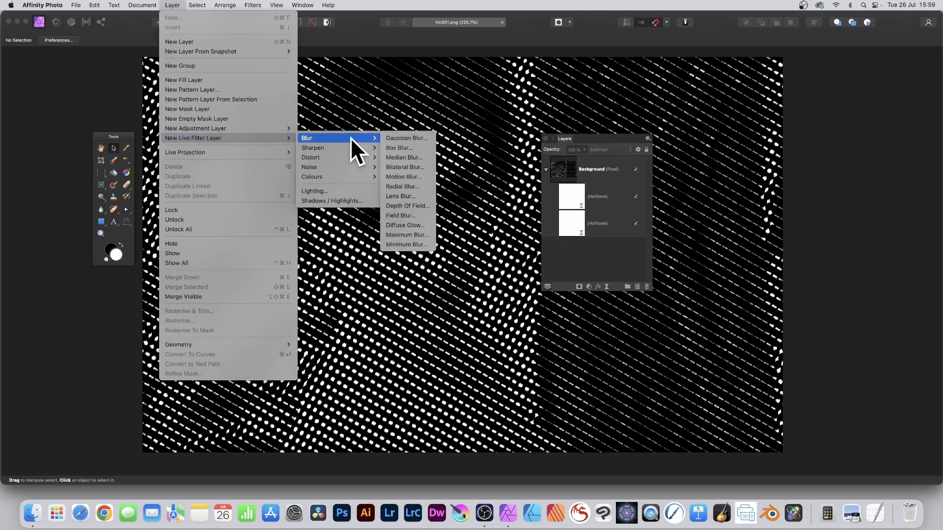
mouse_move(427, 146)
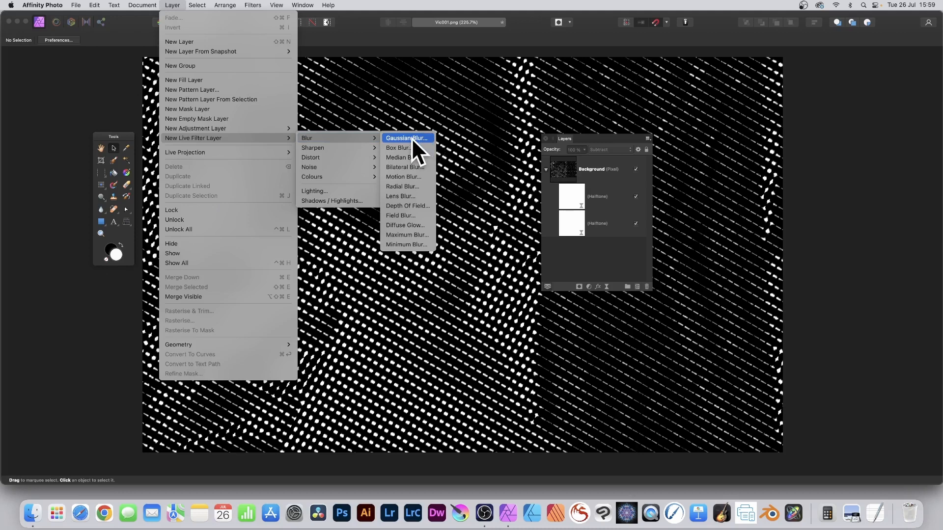
Add a Gaussian Blur live filter with a radius of about 2.9 px.
click(407, 137)
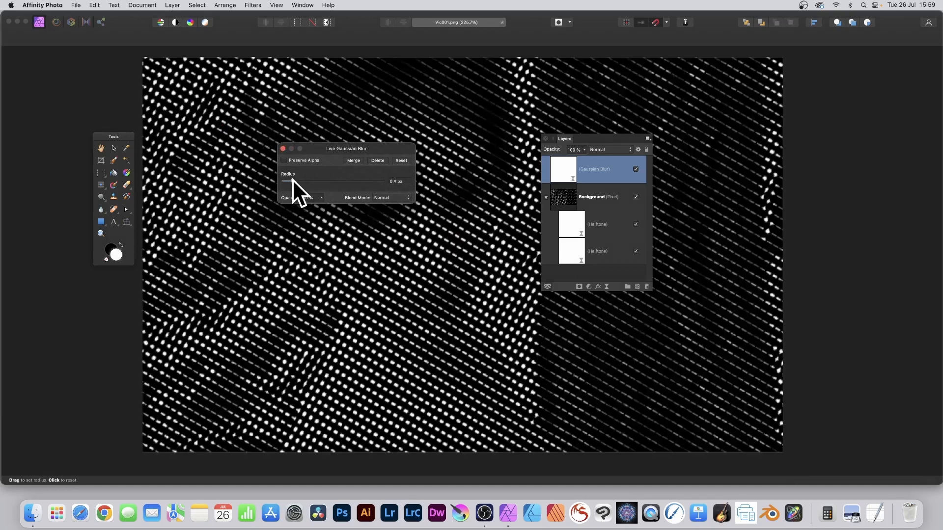
drag(291, 181, 312, 181)
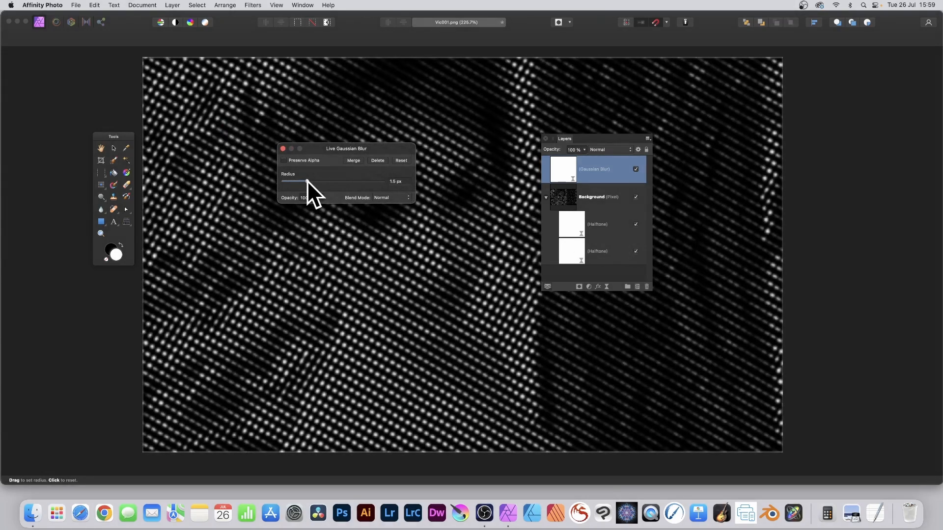
drag(295, 182, 310, 181)
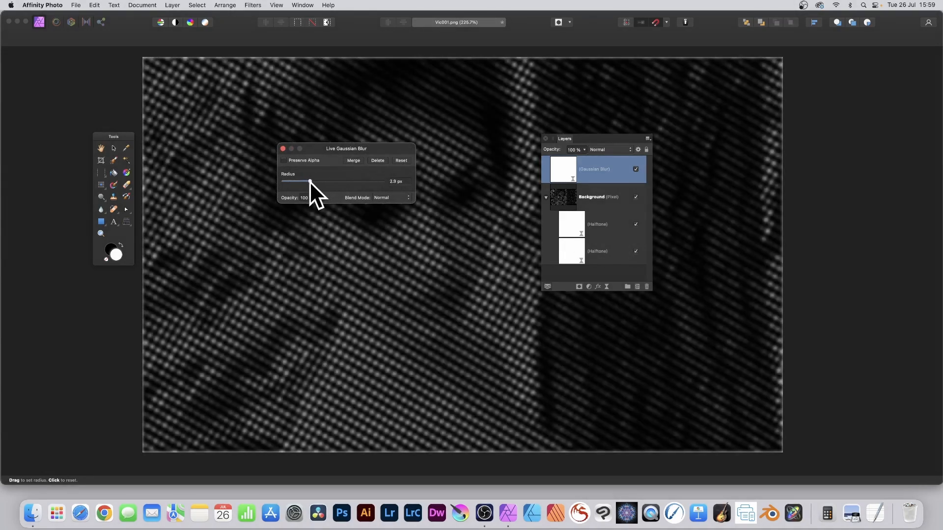
mouse_move(283, 172)
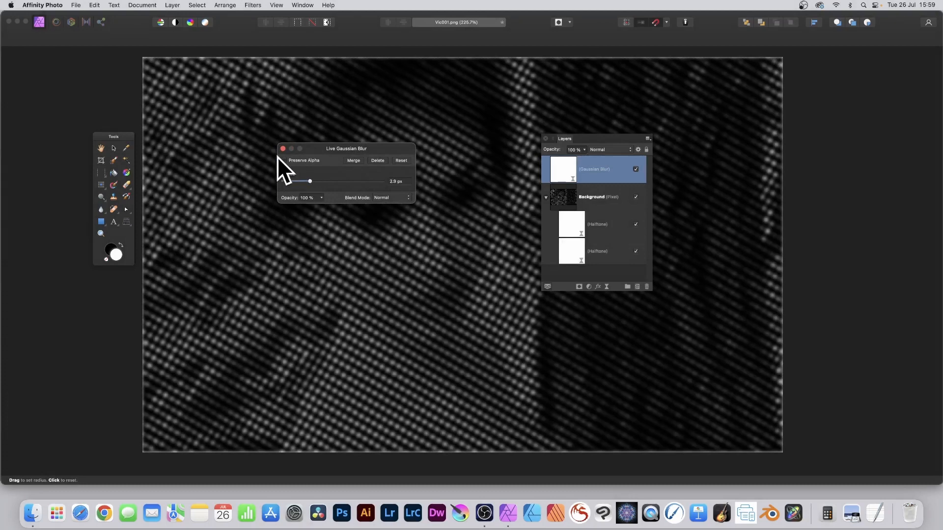
mouse_move(287, 175)
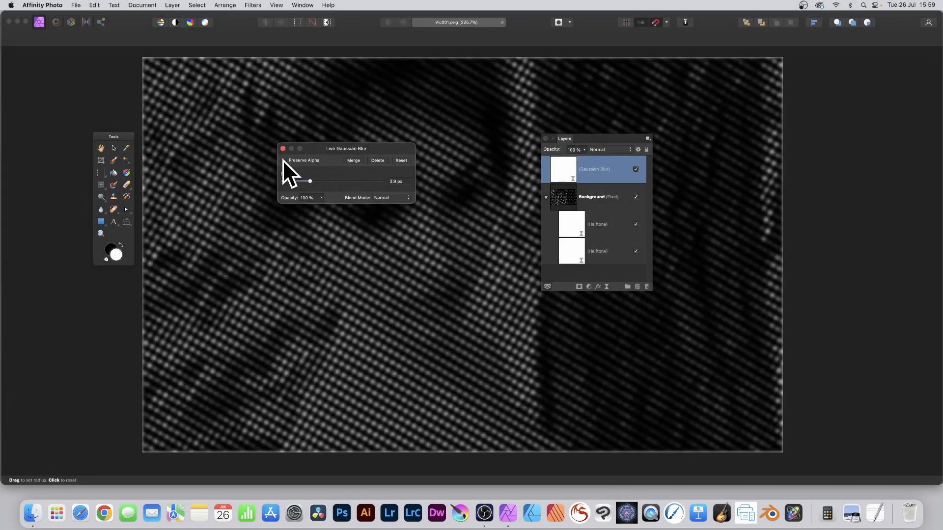
click(283, 160)
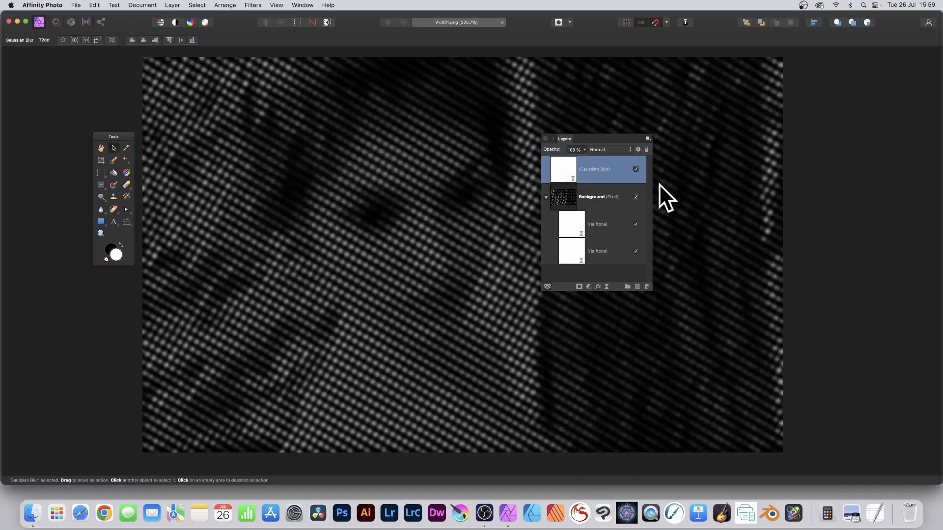
mouse_move(725, 220)
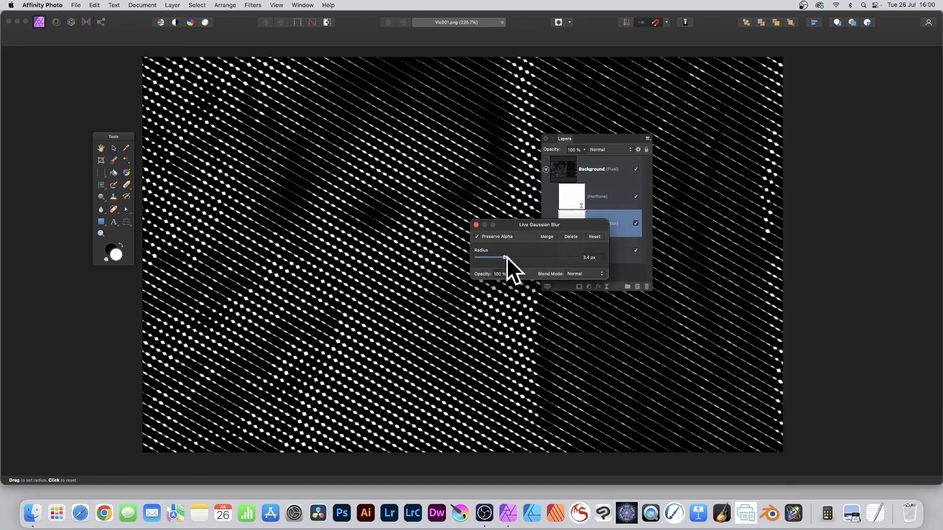
Raise the between-halftones Gaussian Blur radius to 8.4 px so dots merge into lines.
drag(506, 258, 516, 257)
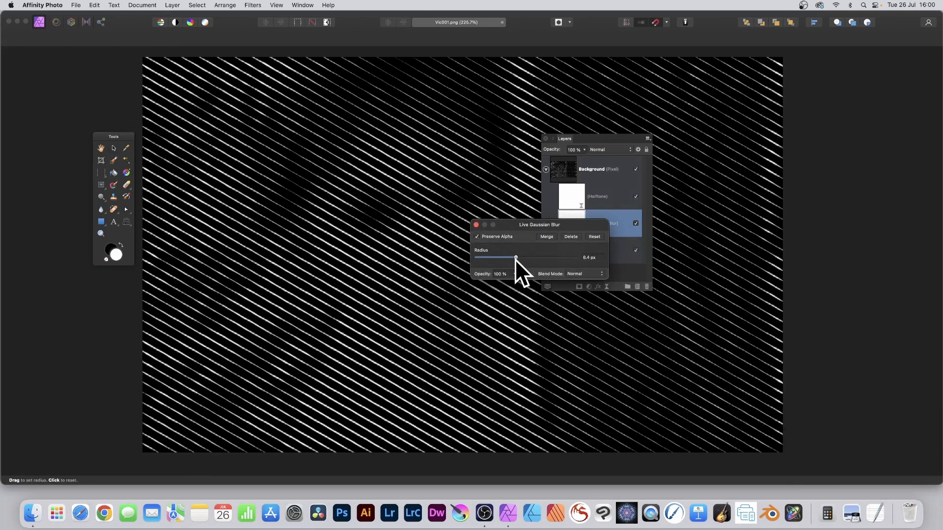
drag(515, 257, 487, 258)
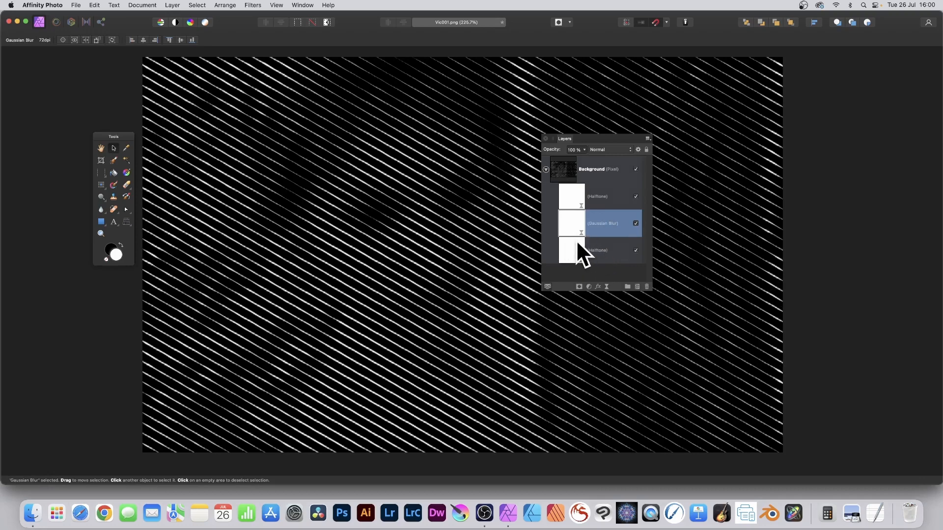
Give the lower Halftone a Cell Size of about 15 and a steeper screen angle.
click(598, 250)
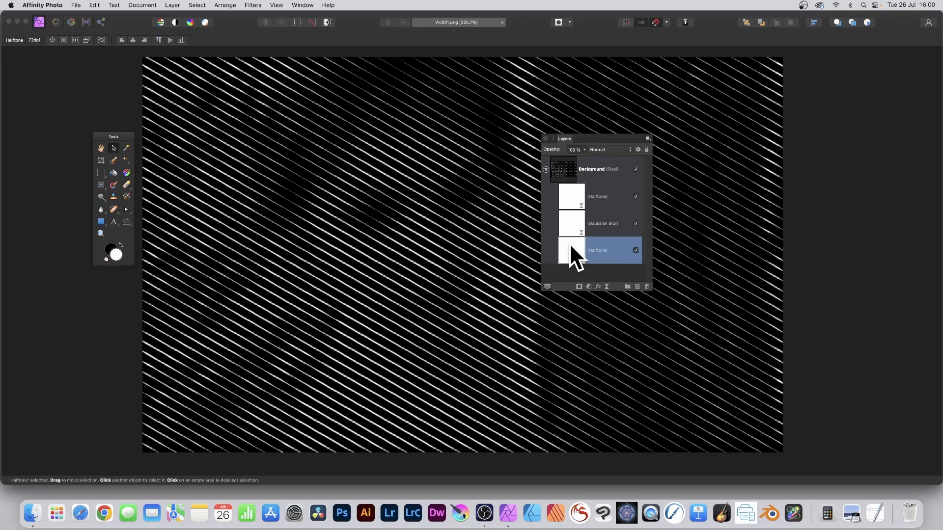
double_click(571, 250)
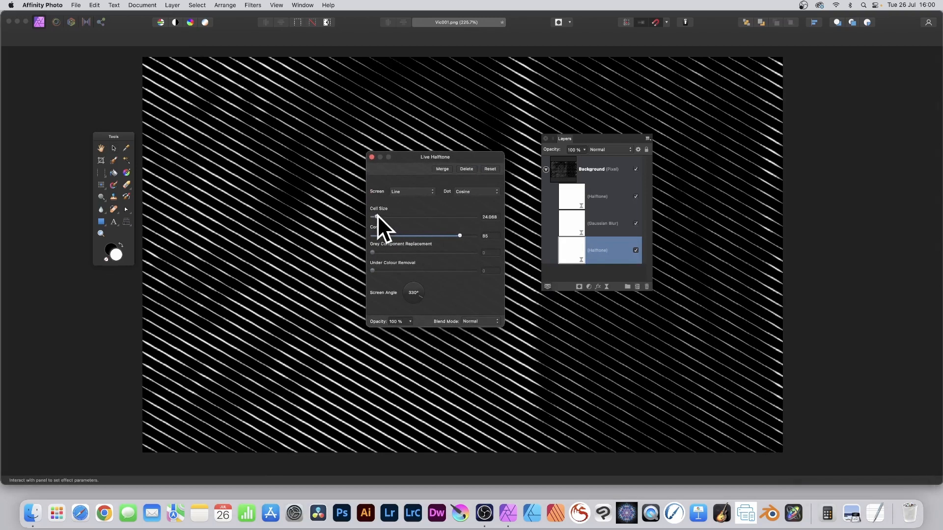
drag(396, 217, 378, 217)
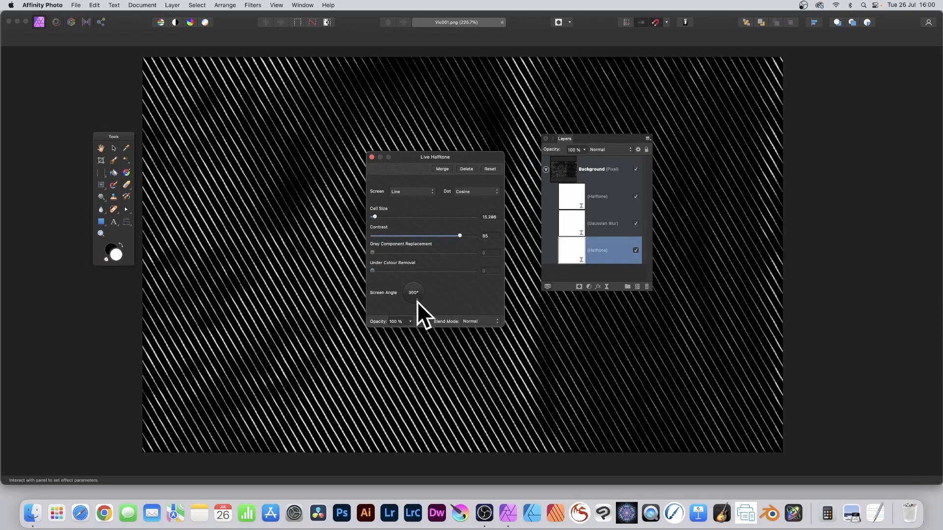
drag(415, 289, 409, 298)
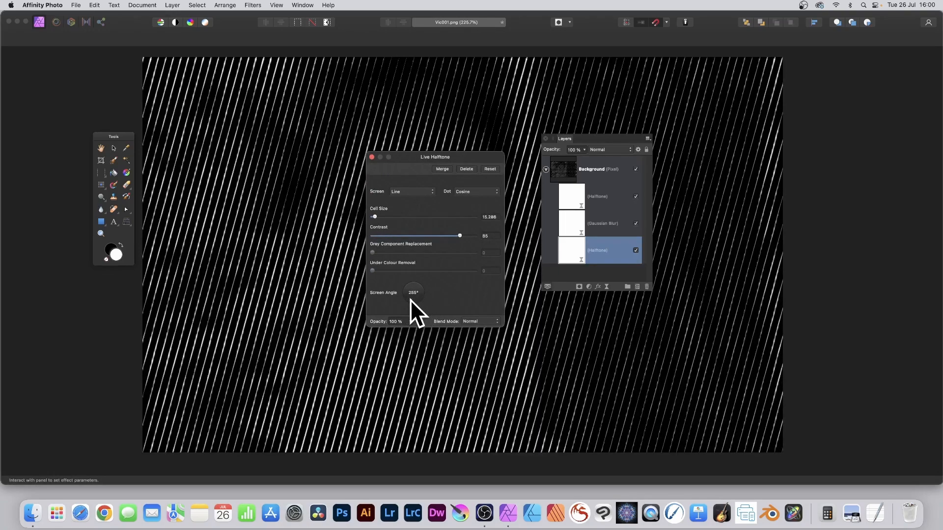
drag(435, 157, 706, 181)
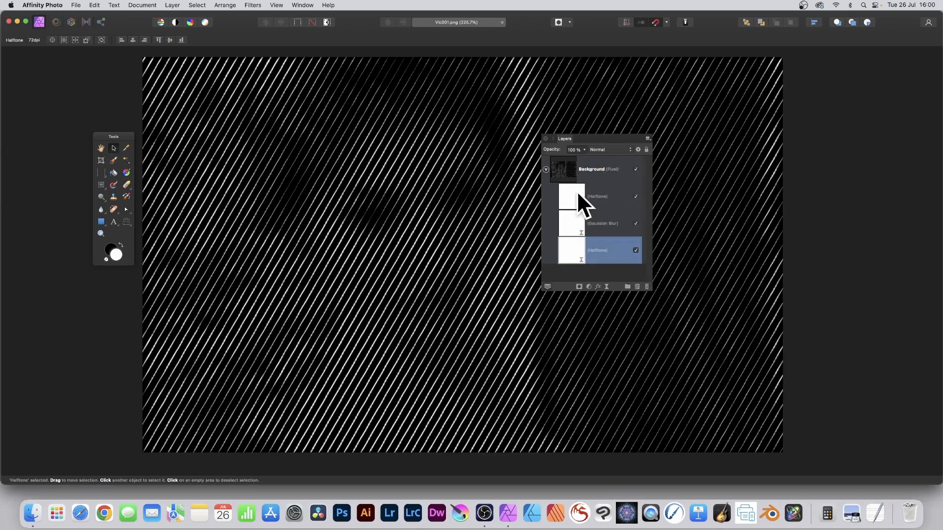
Set the upper Halftone's Cell Size to 66.309 and Screen Angle to 60°.
double_click(596, 197)
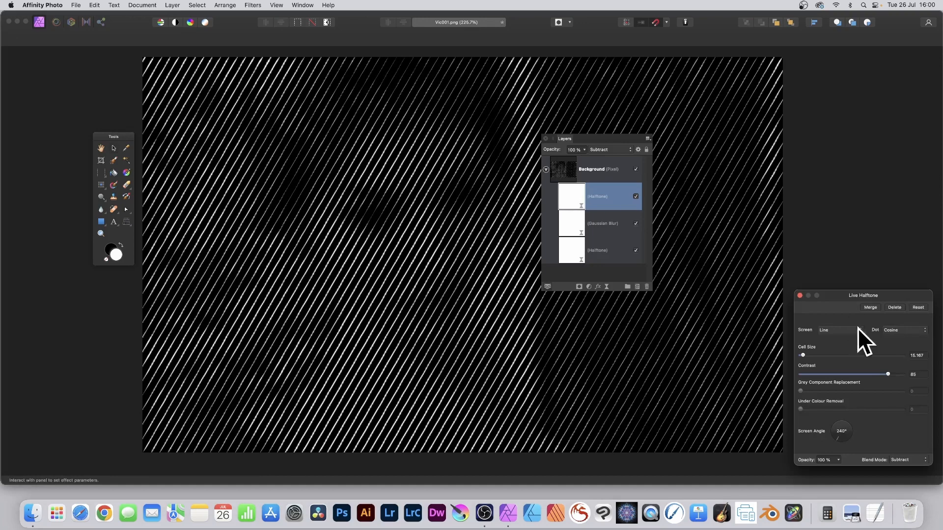
drag(862, 295, 561, 176)
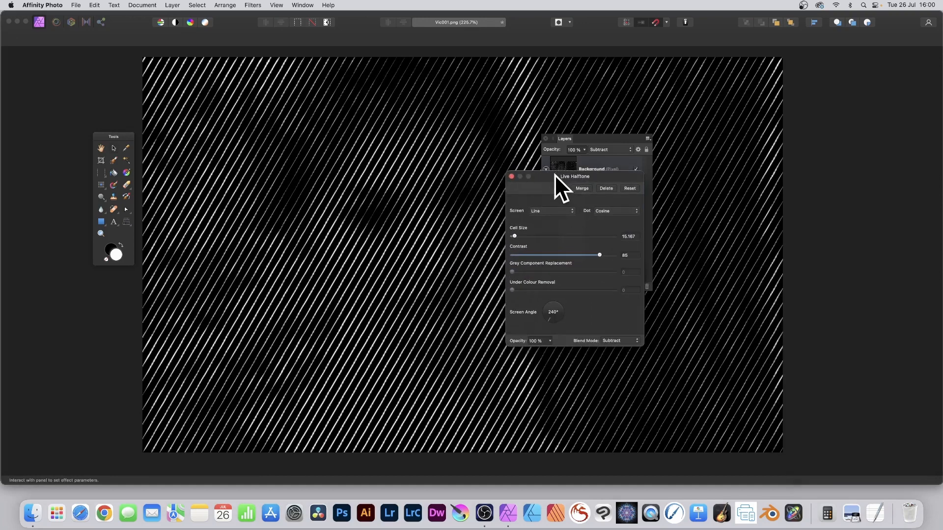
mouse_move(522, 250)
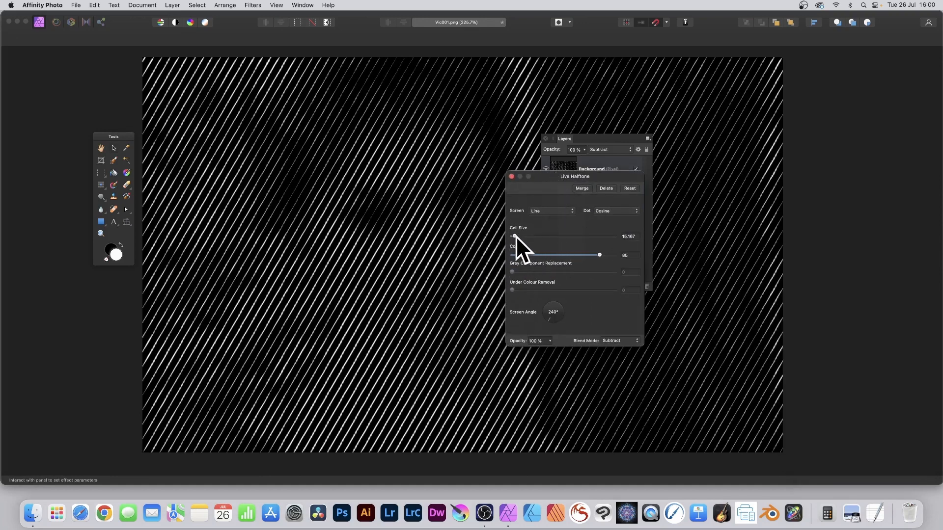
drag(523, 236, 511, 237)
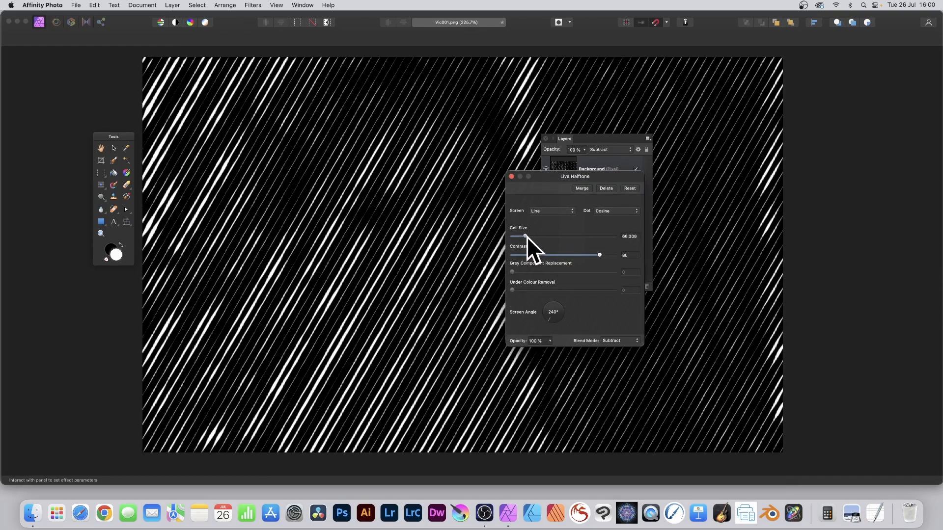
drag(551, 312, 553, 327)
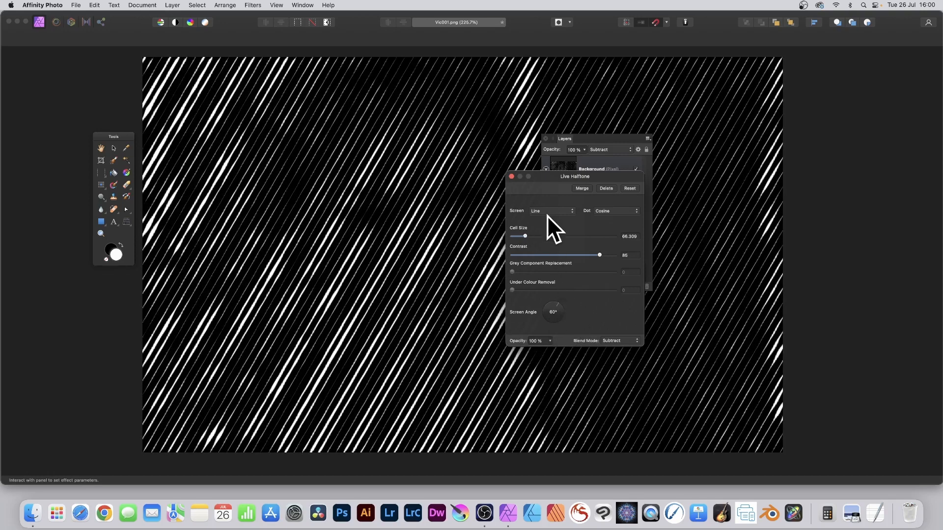
Preview the Colour, Monochrome and Circular halftone screen types, then return to Line.
click(551, 210)
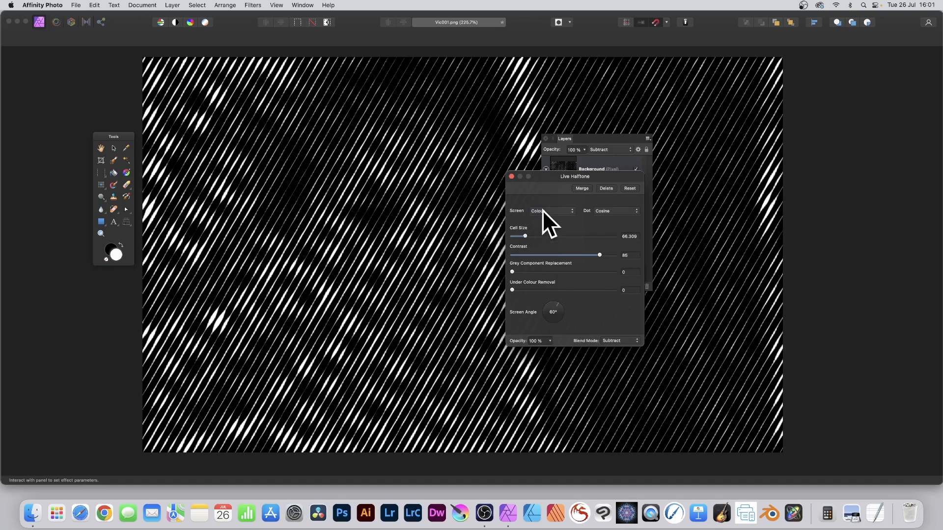
click(550, 212)
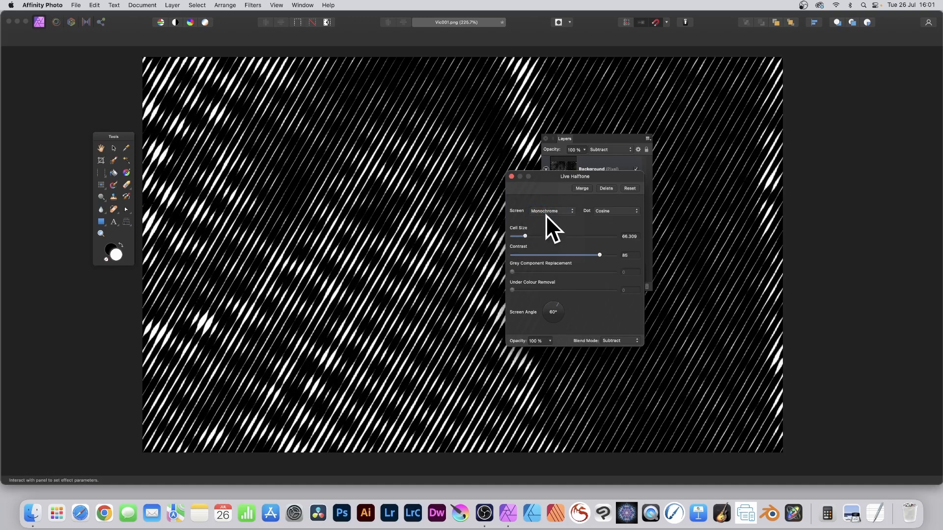
click(551, 211)
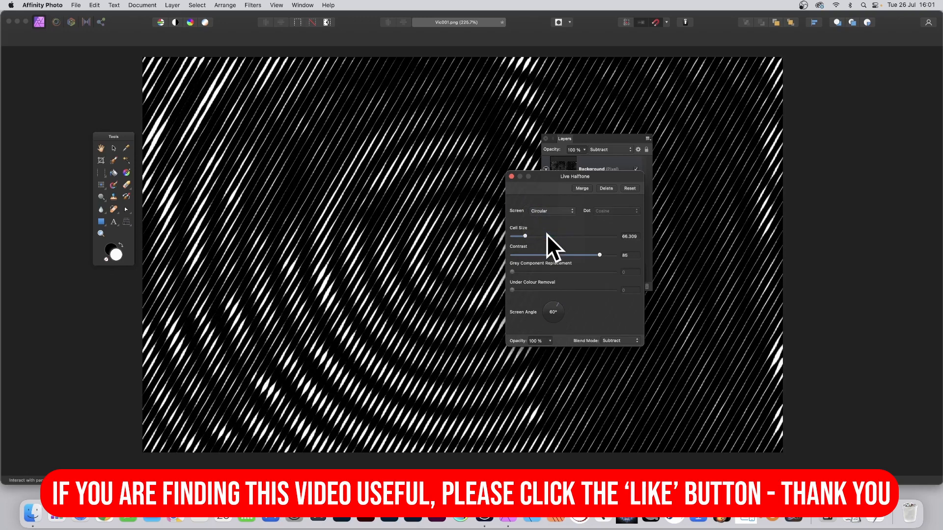
click(550, 211)
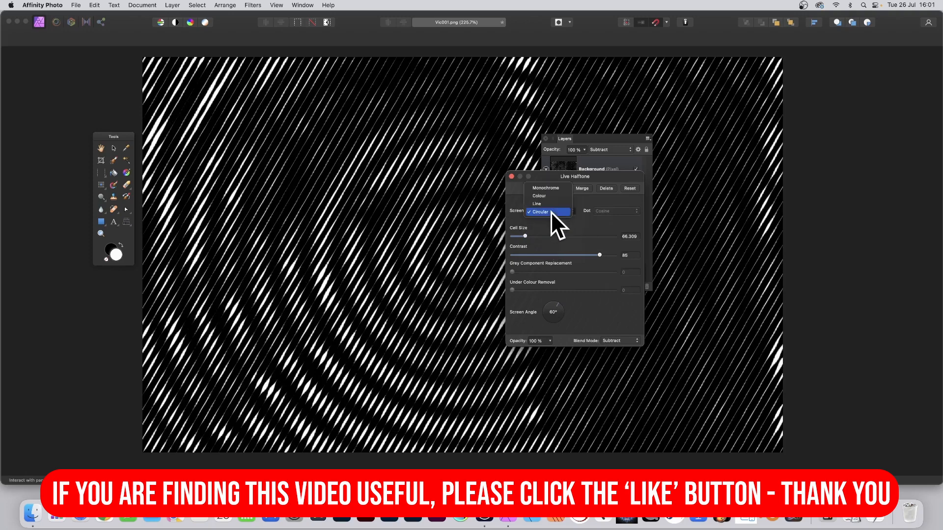
click(536, 203)
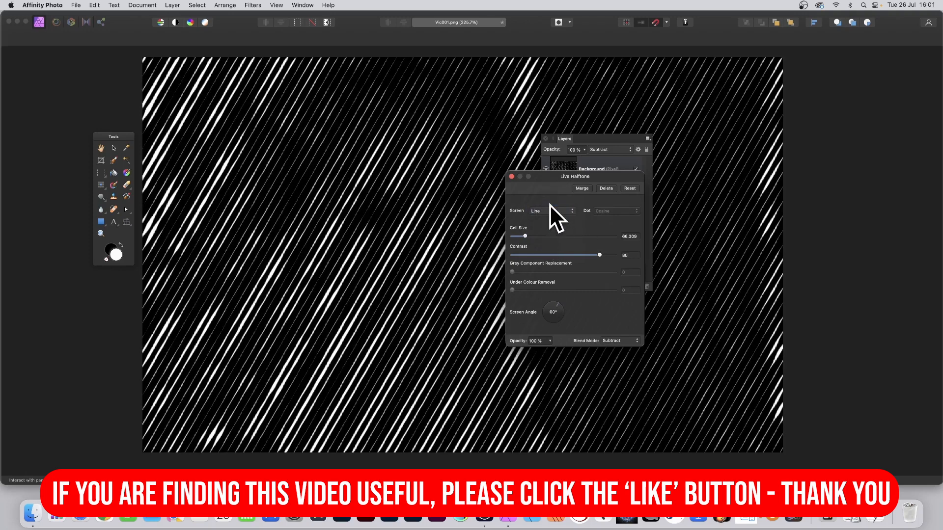
Set the upper halftone's blend mode to Soft Light and close the halftone settings.
click(611, 341)
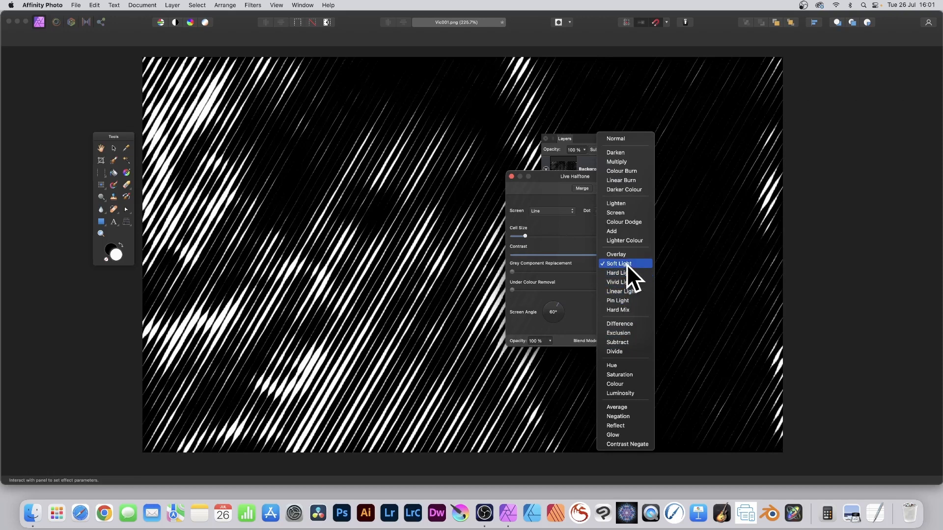
click(619, 263)
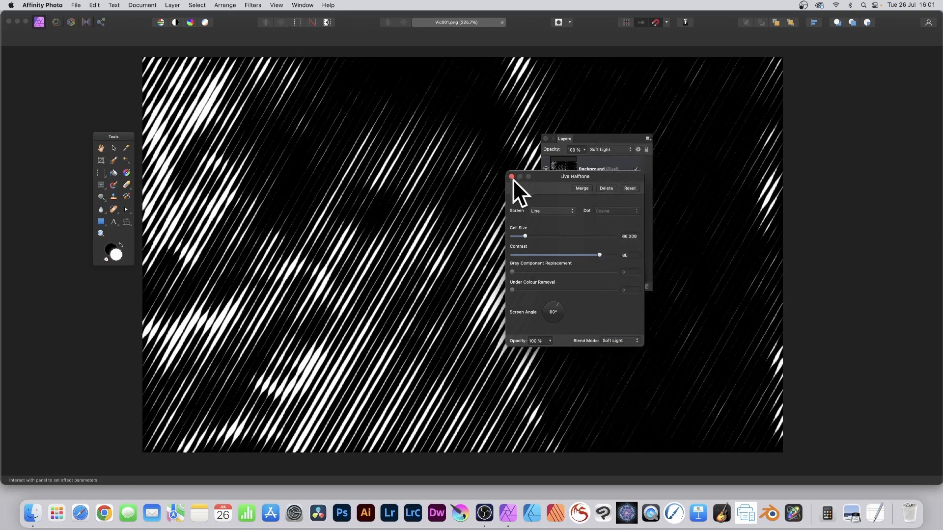
click(511, 176)
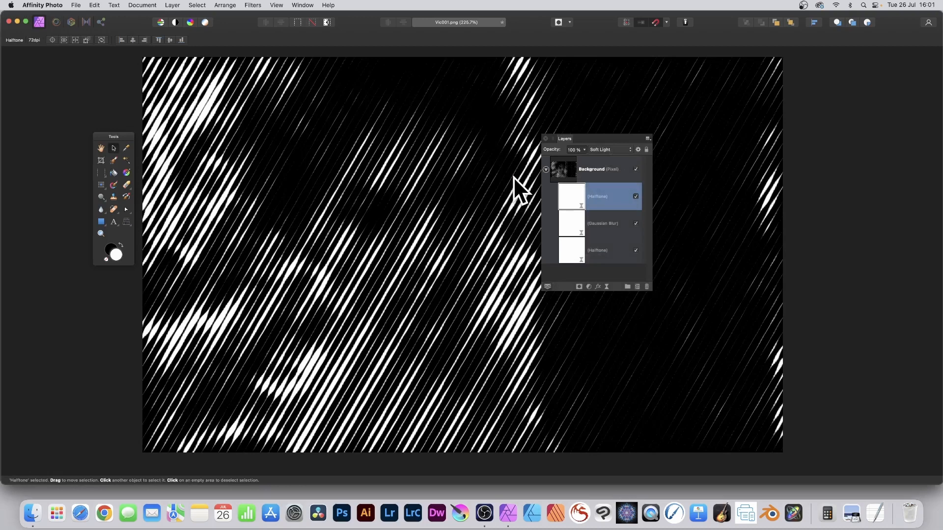